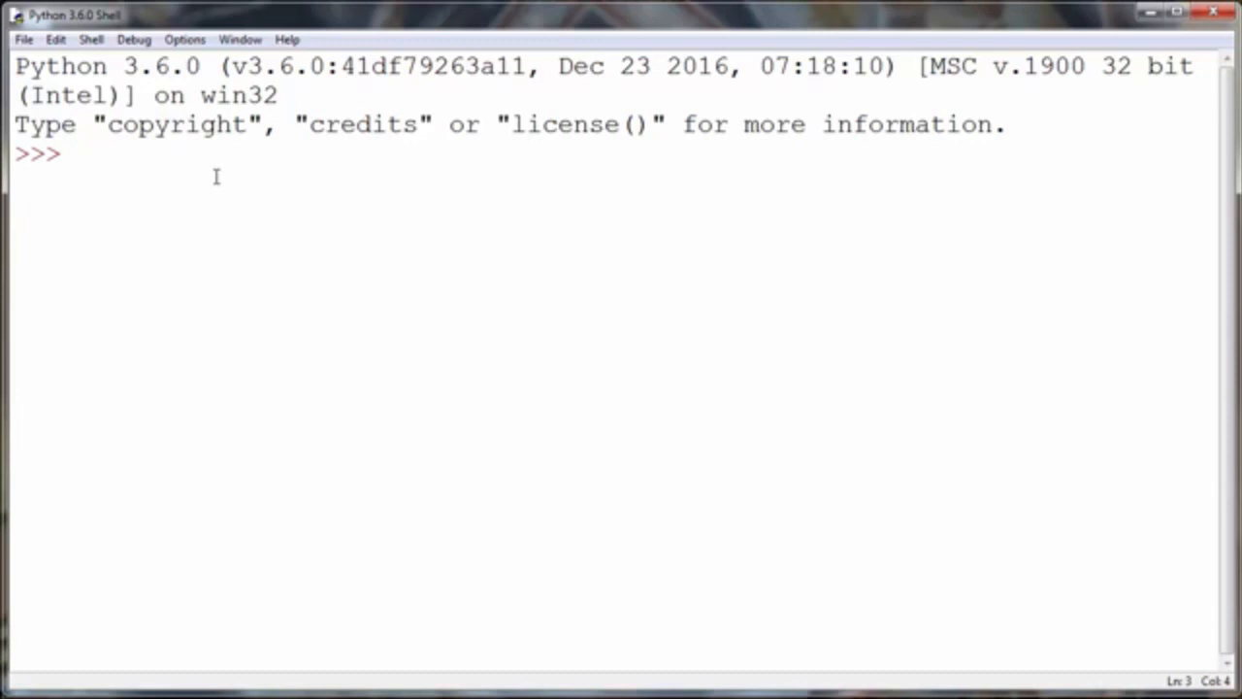
Enter 'import math' at the prompt and begin typing the next line.
text(import)
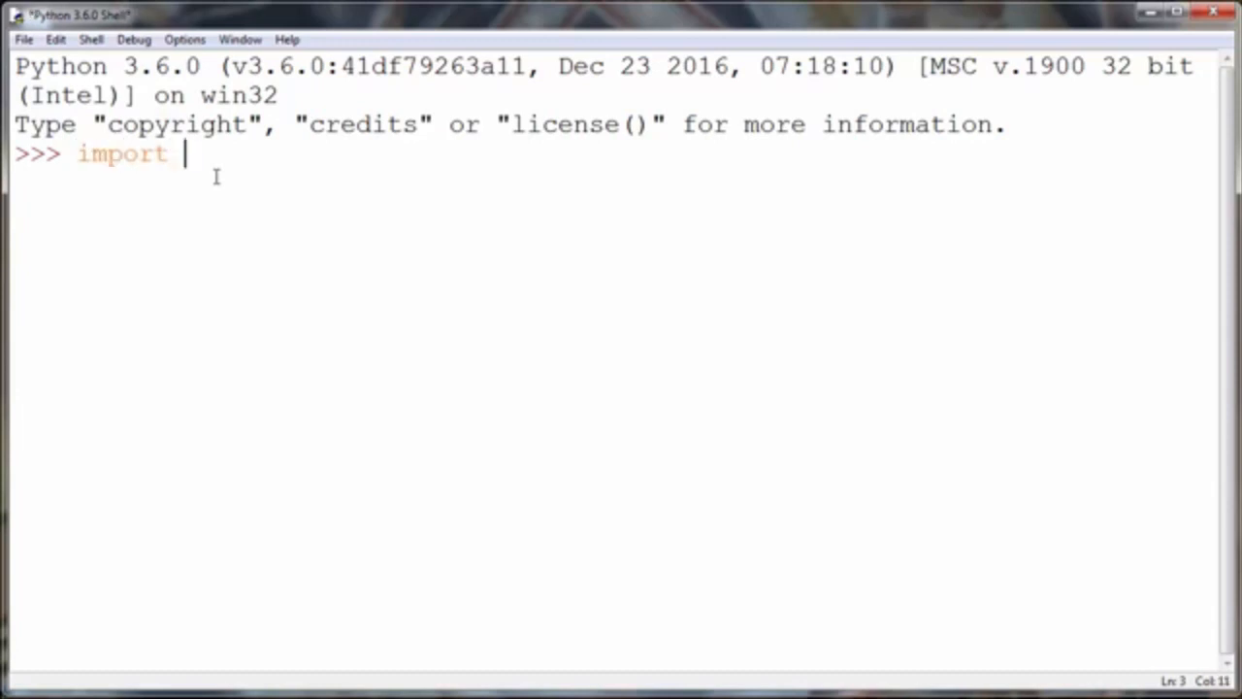
text(math)
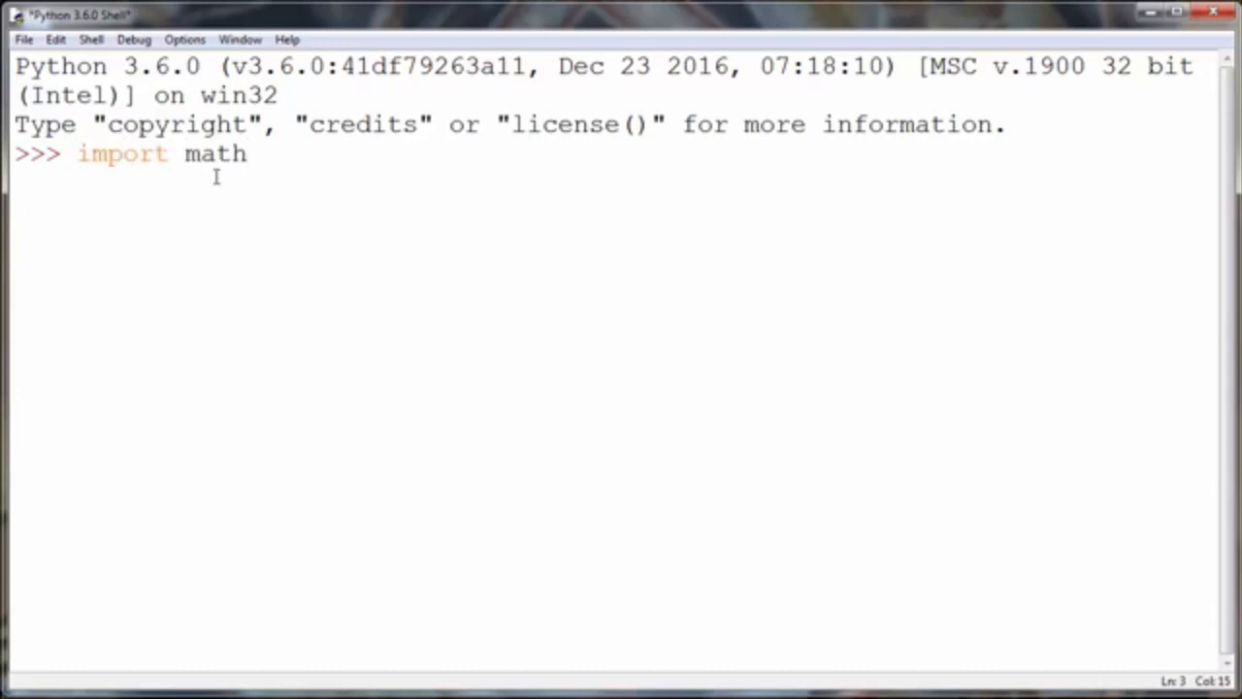
text(mat)
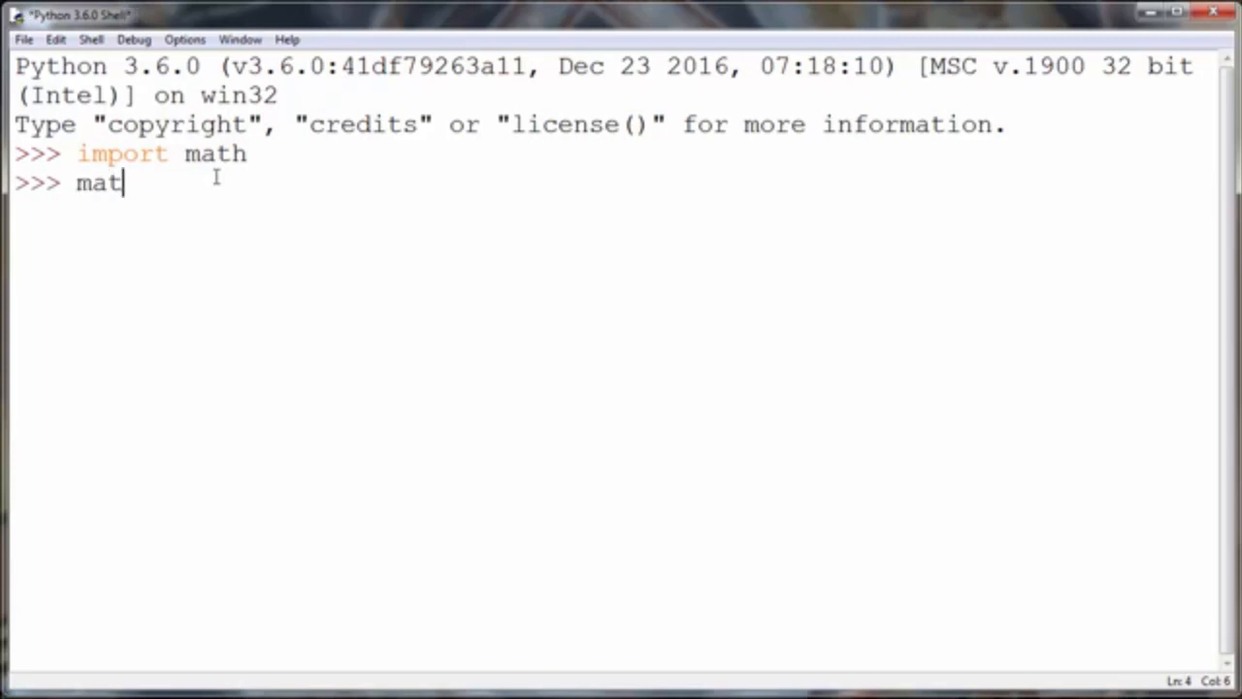
Evaluate math.log(10), returning 2.302585092994046.
text(h.l)
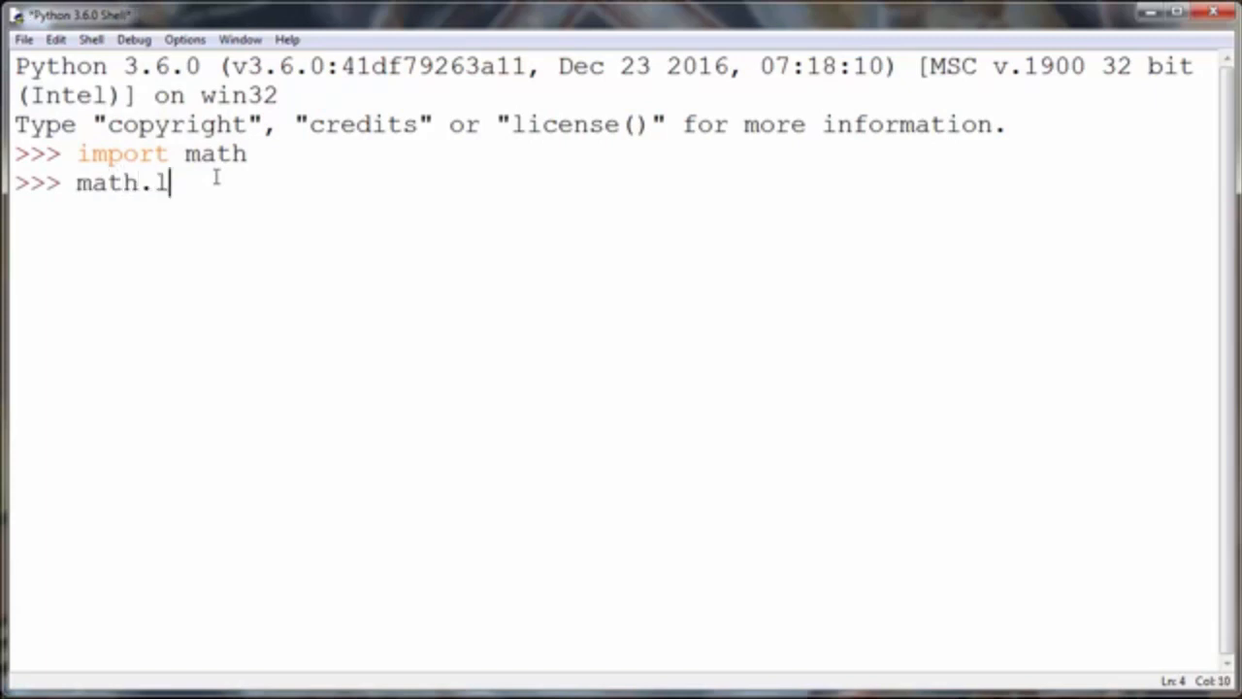
text(og())
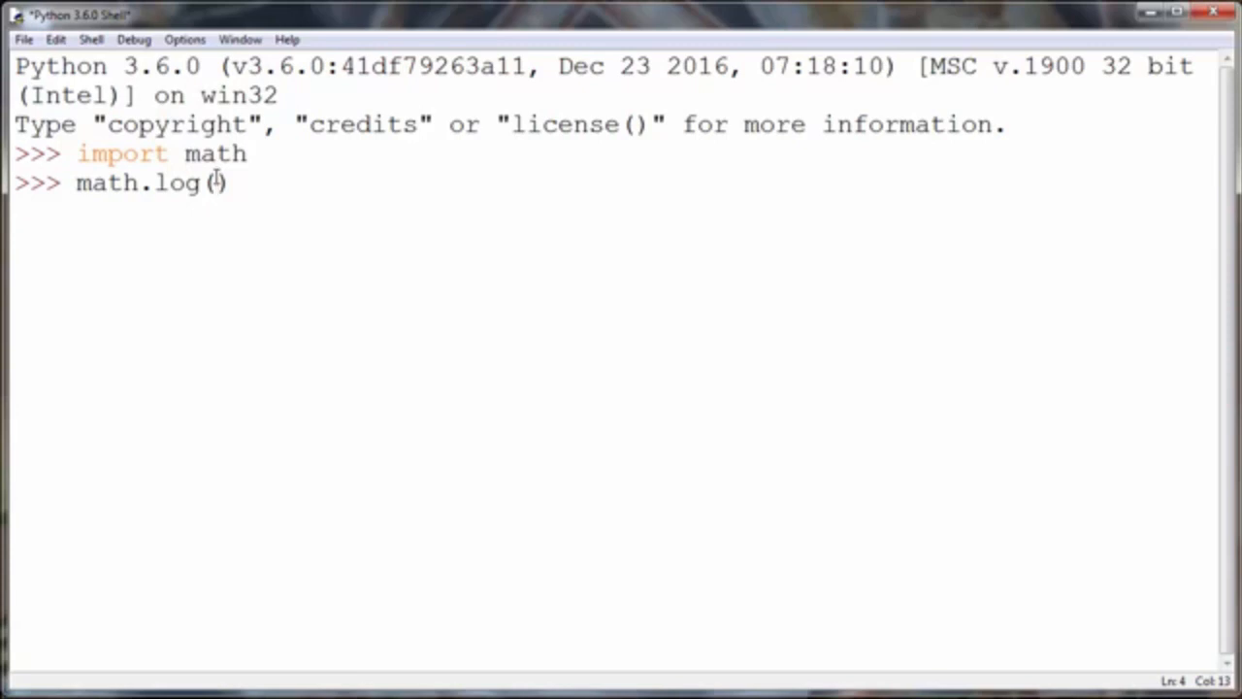
text(10)
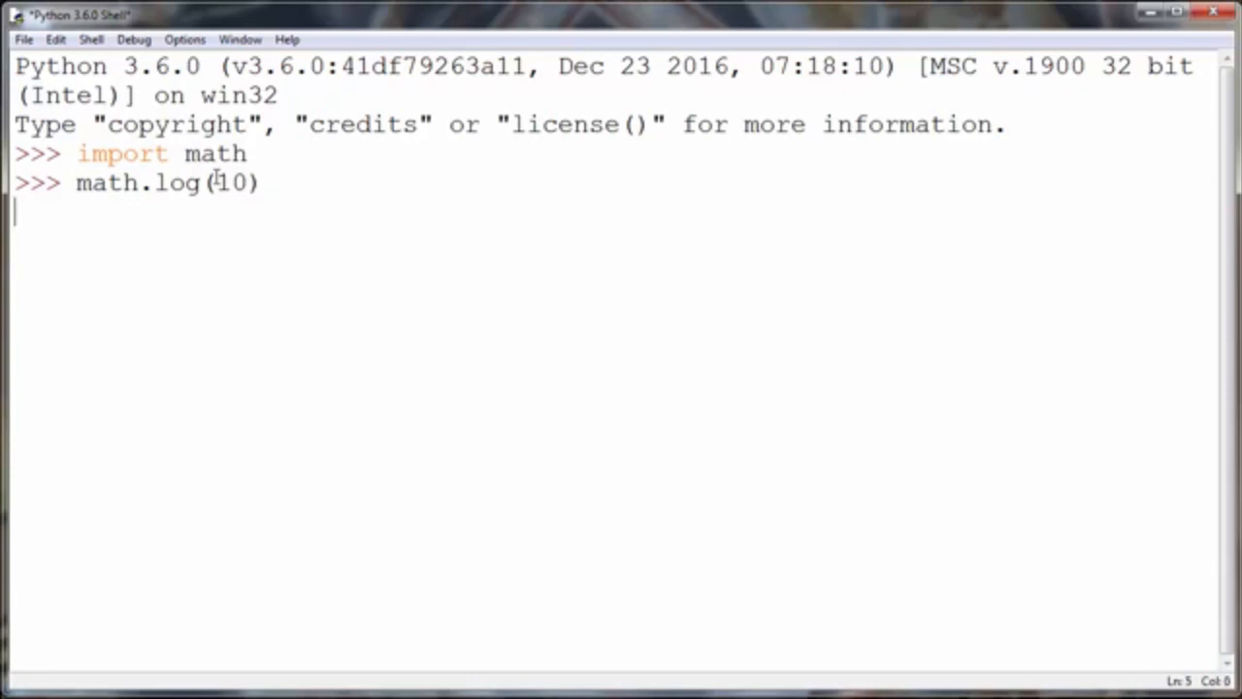
key(Return)
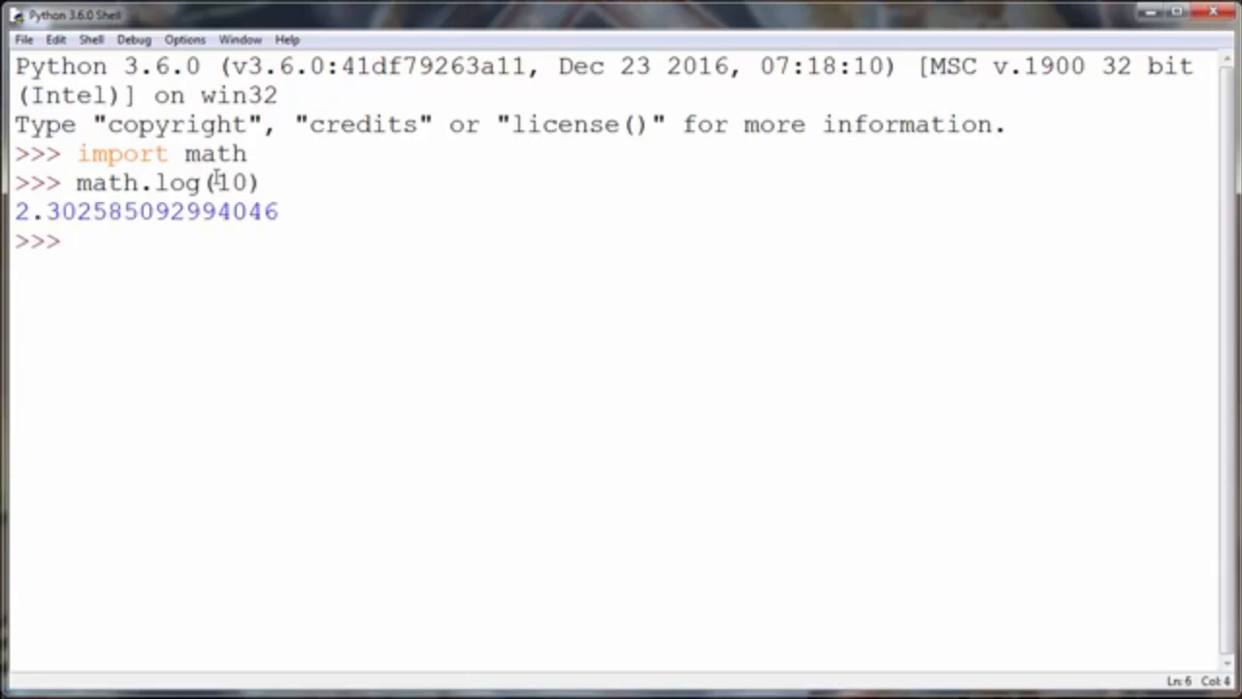
Evaluate math.log(2.73), returning 1.0043016091968684.
text(e)
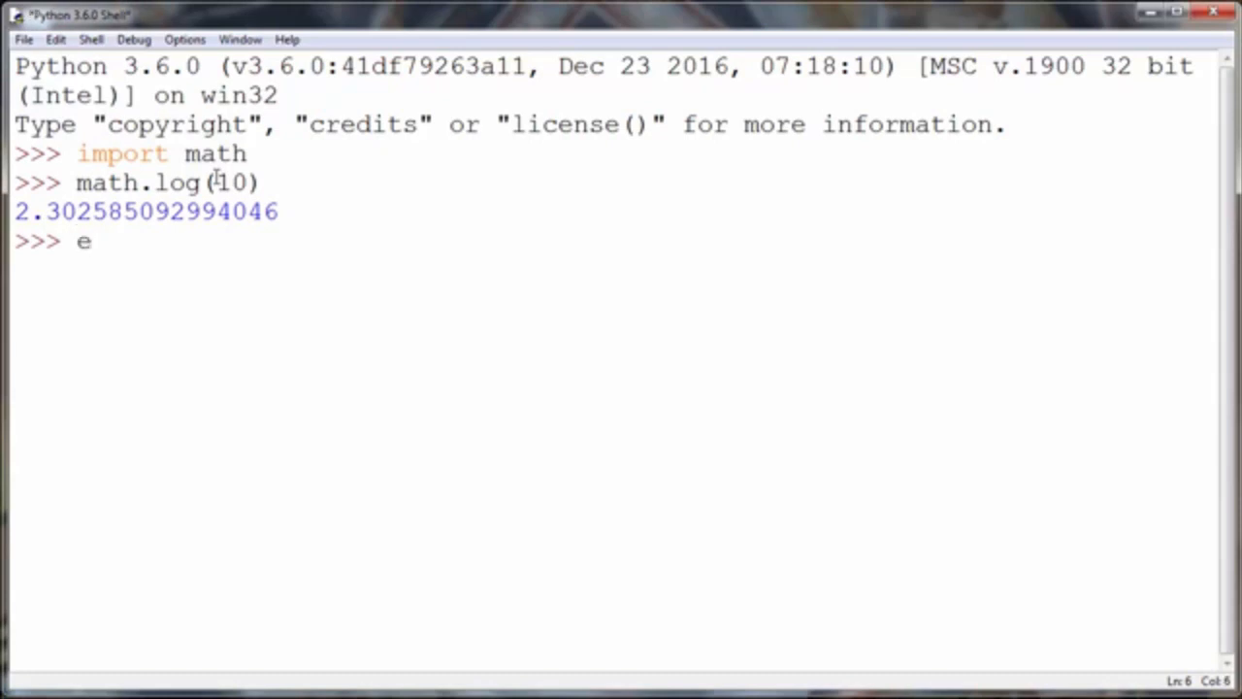
text(= 2.)
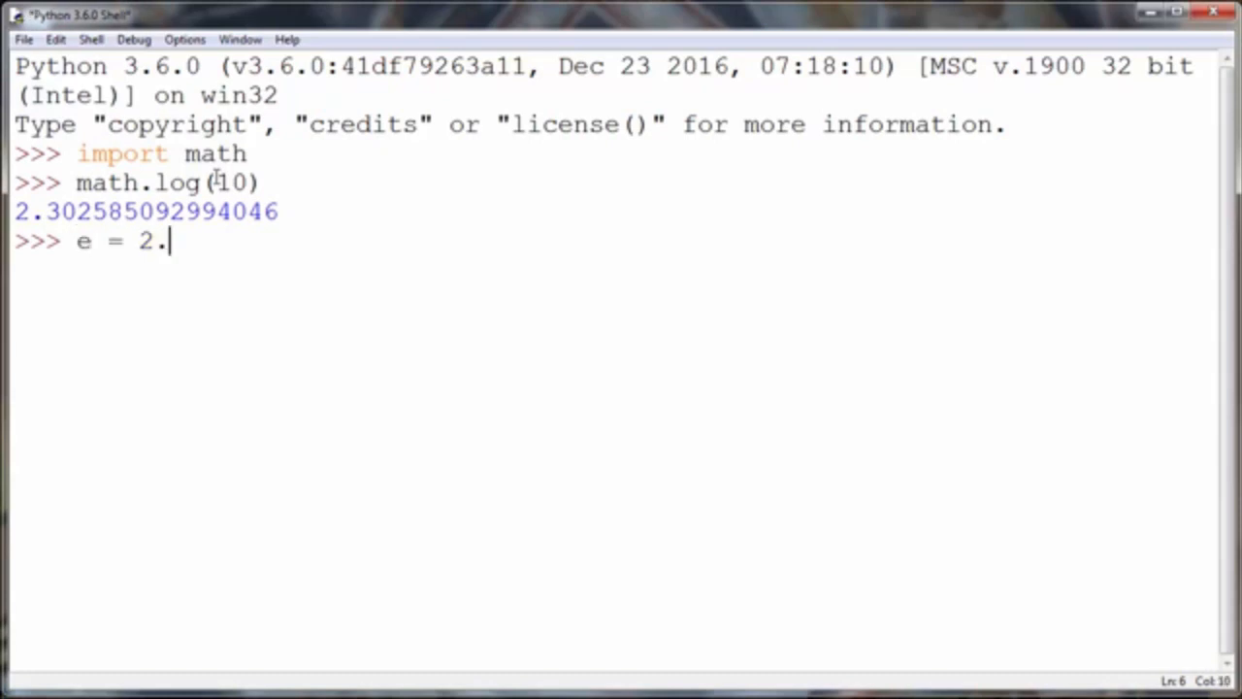
text(73)
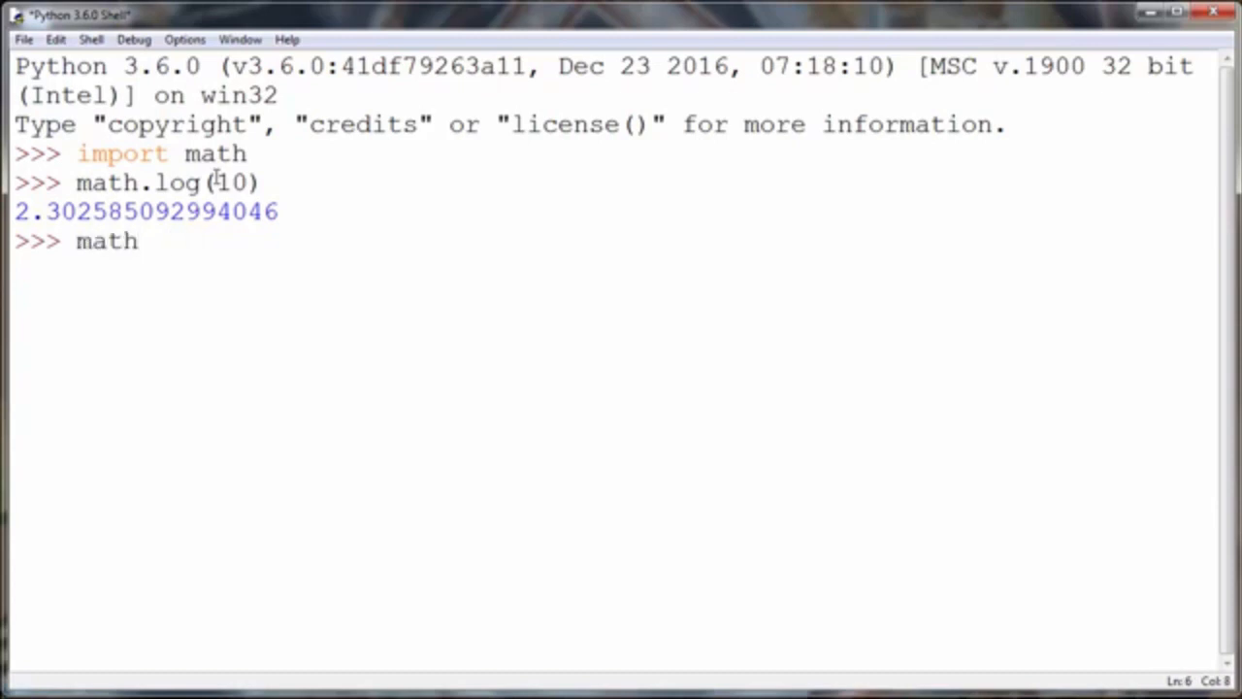
text(.log())
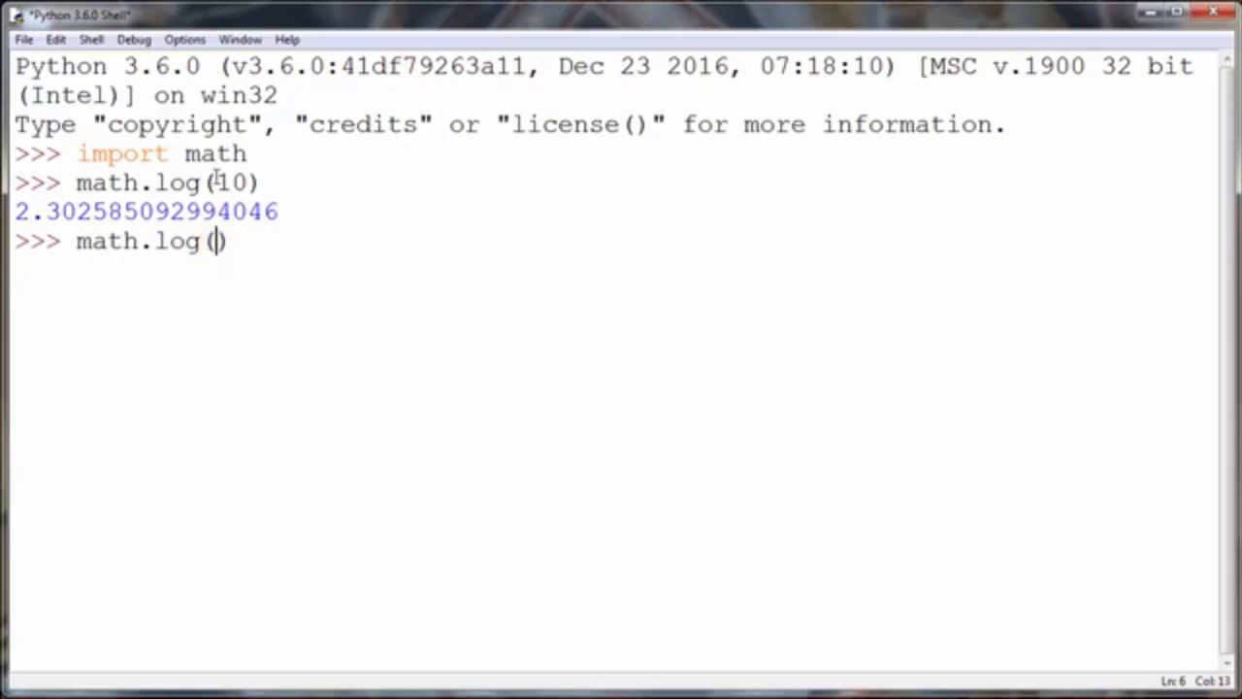
text(2.72)
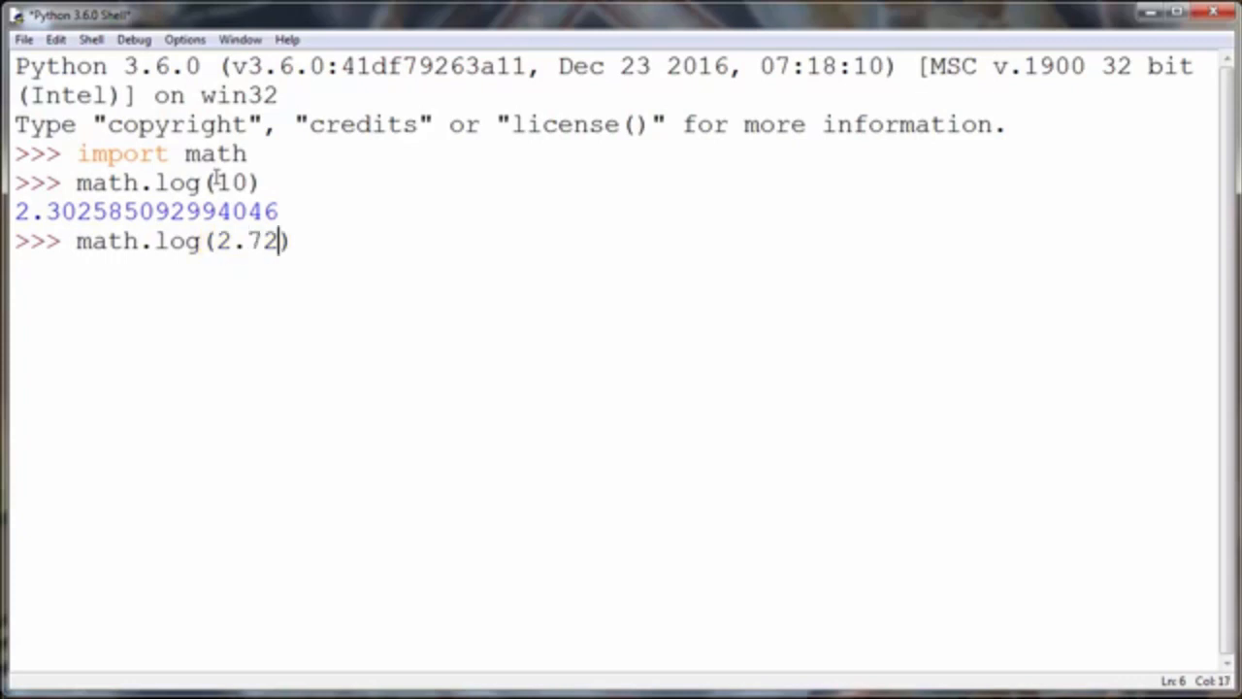
text(3)
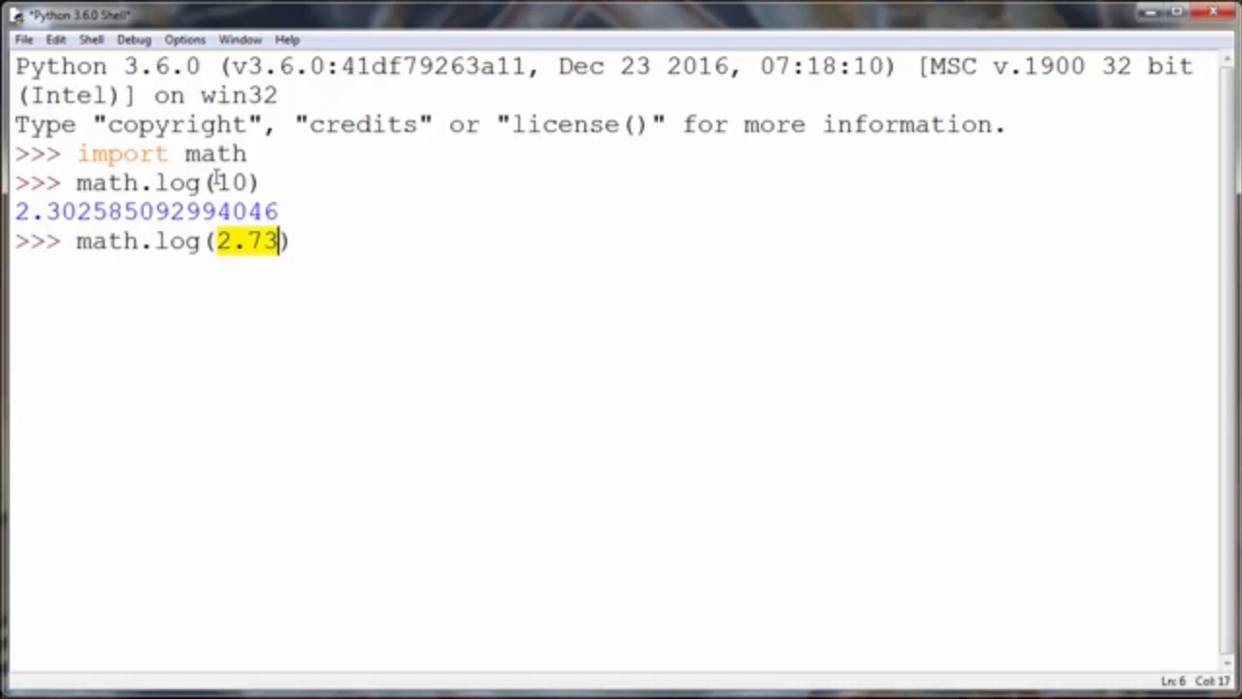
key(Return)
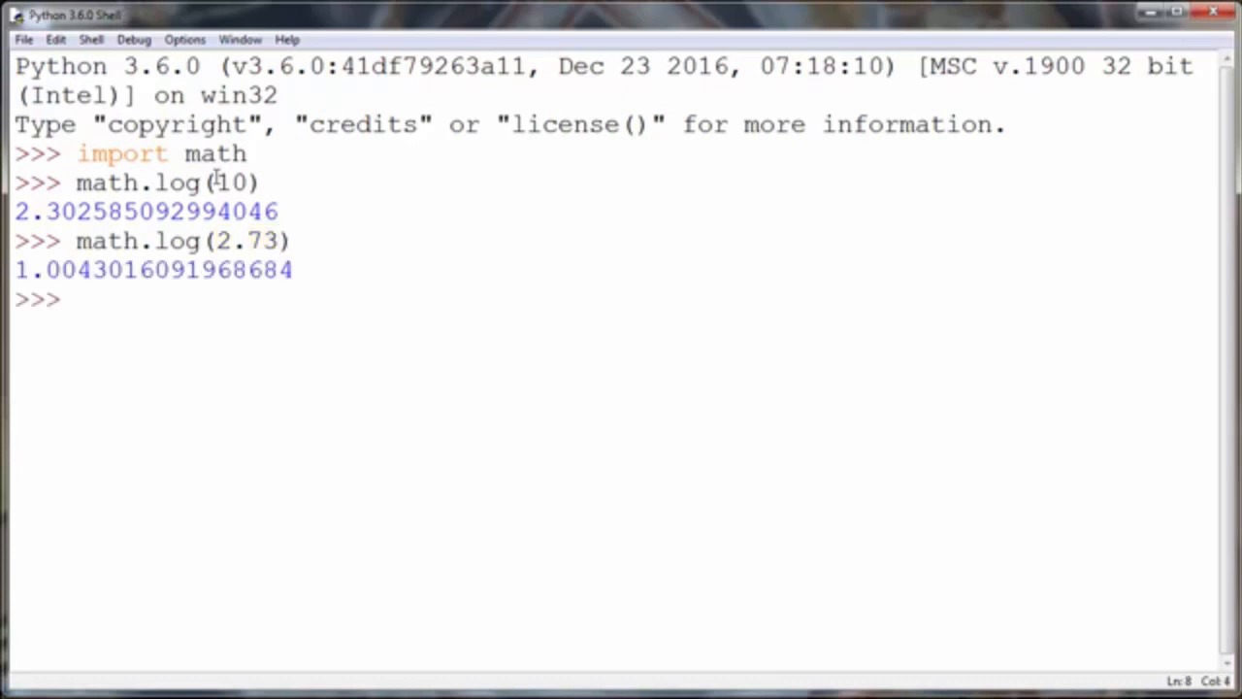